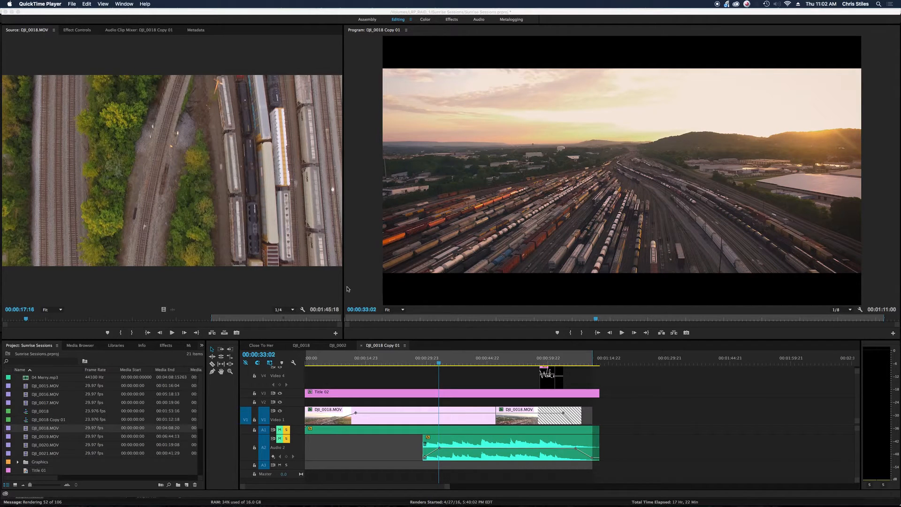
pyautogui.moveTo(346, 298)
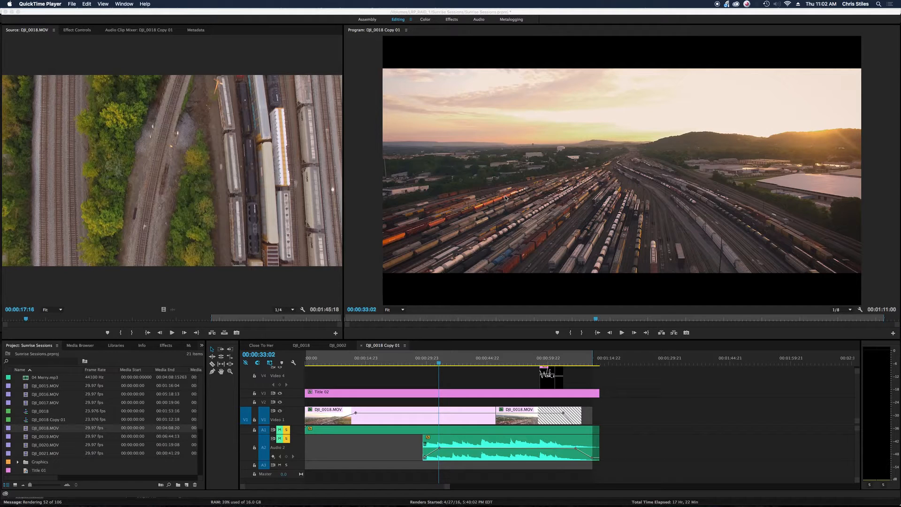
pyautogui.moveTo(596, 128)
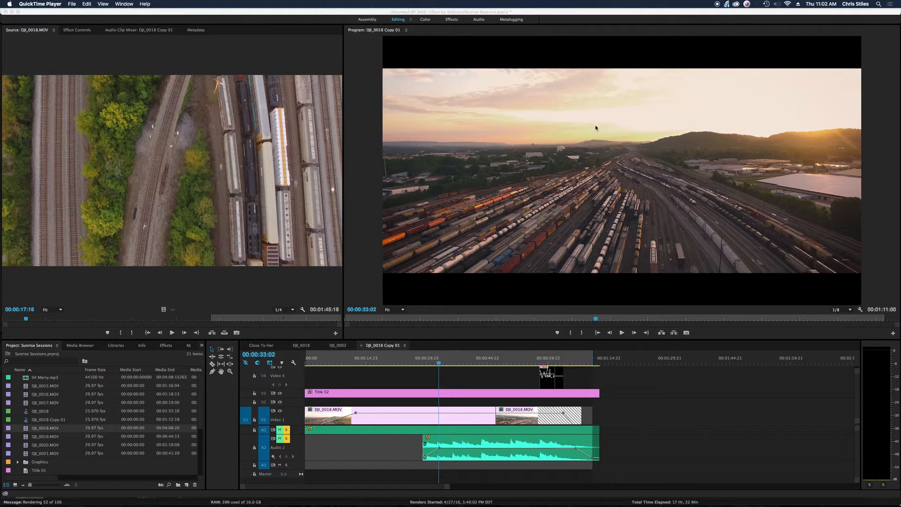
pyautogui.moveTo(580, 167)
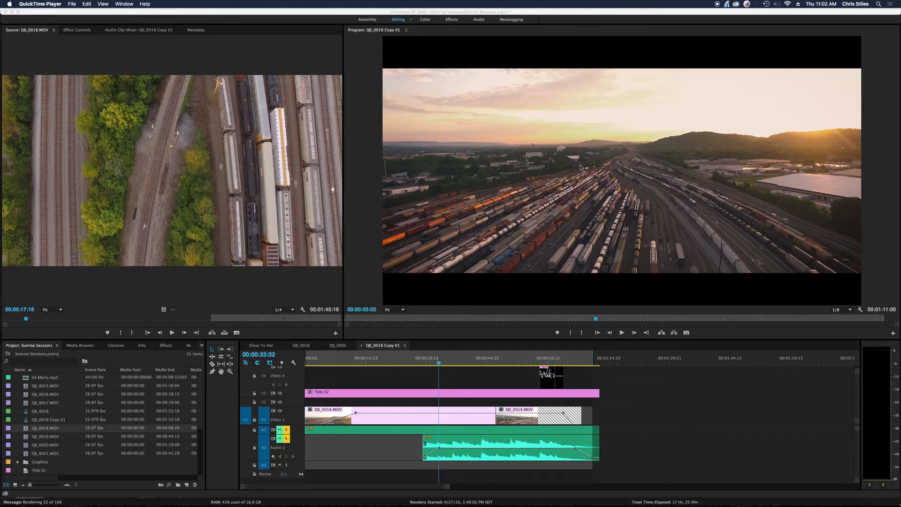
pyautogui.moveTo(599, 165)
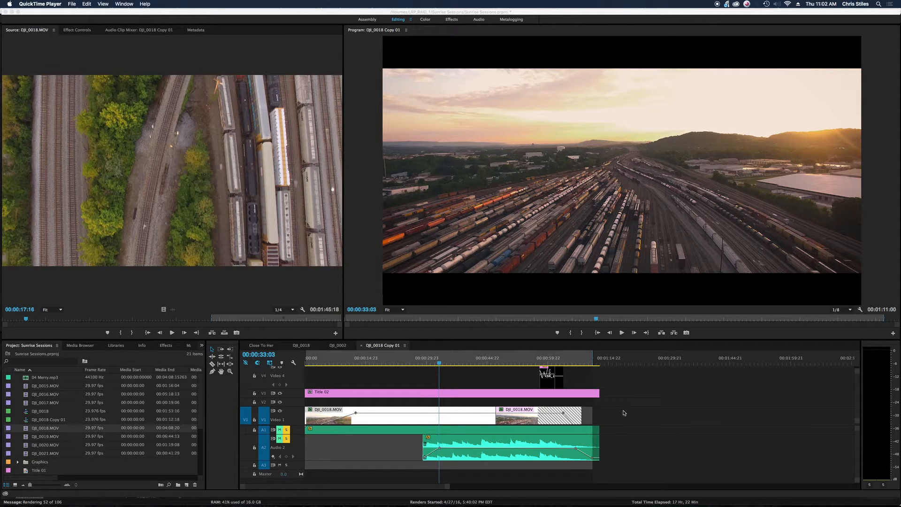
# Step: Review the drone clip's speed/duration settings and cancel without changing them
pyautogui.click(406, 416)
pyautogui.write('2')
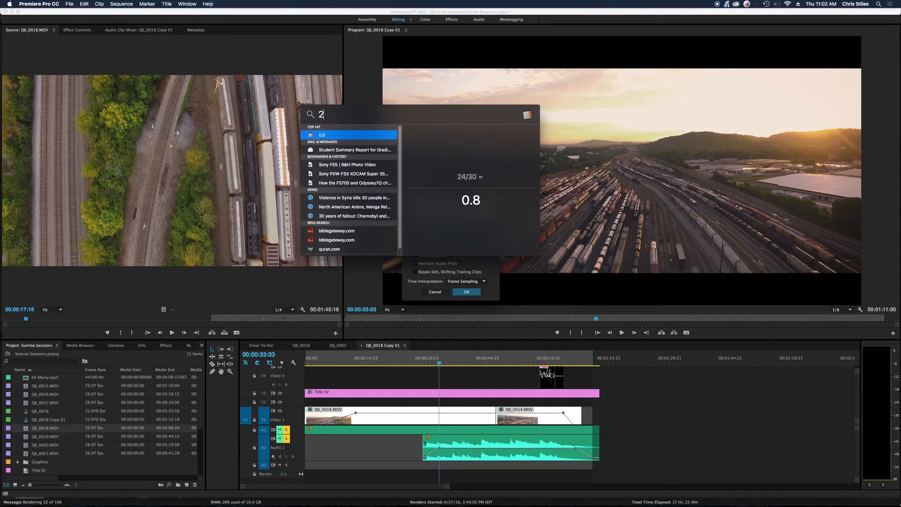
pyautogui.write('4/')
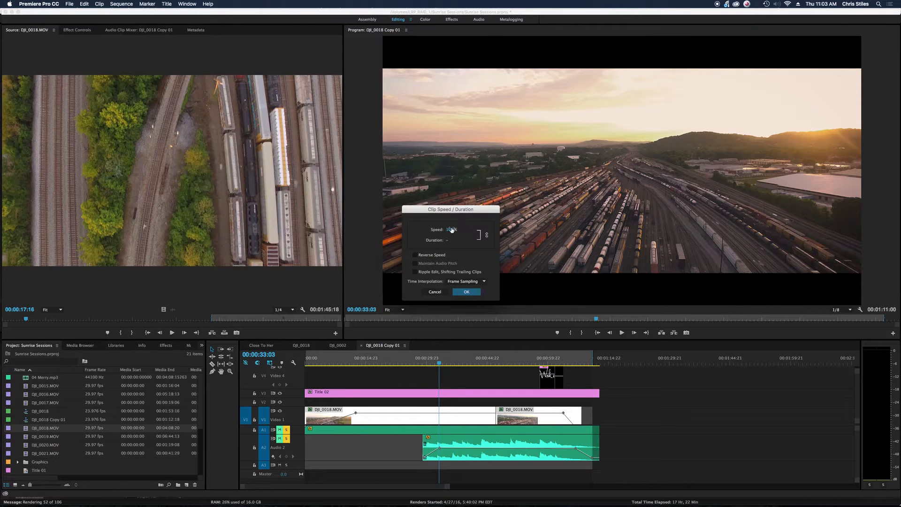
pyautogui.click(466, 292)
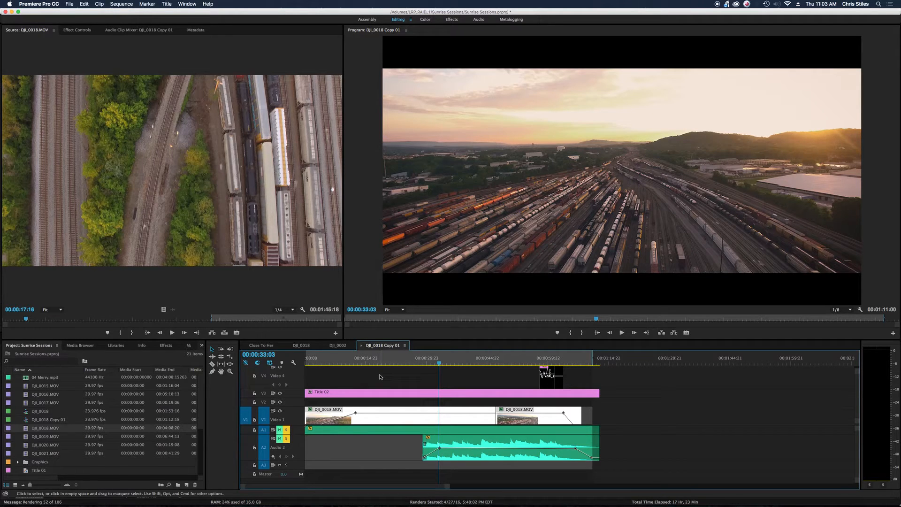
pyautogui.moveTo(406, 381)
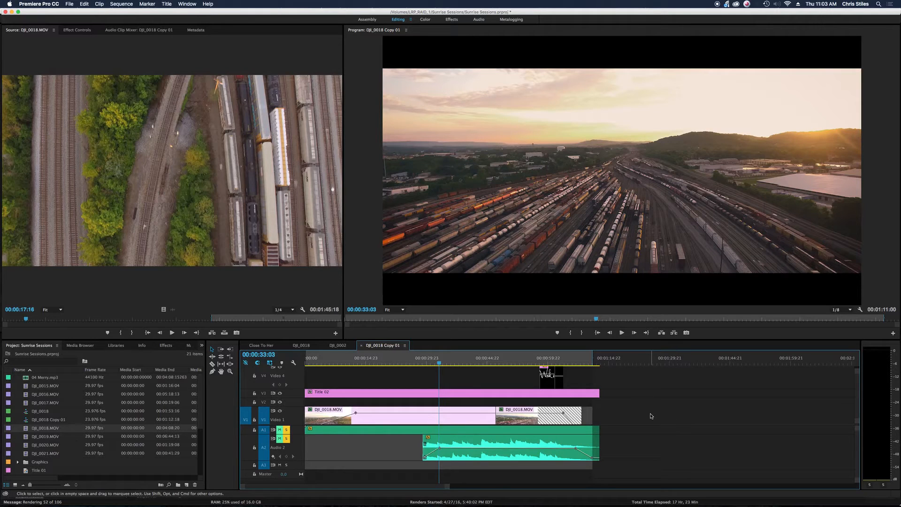
pyautogui.moveTo(663, 413)
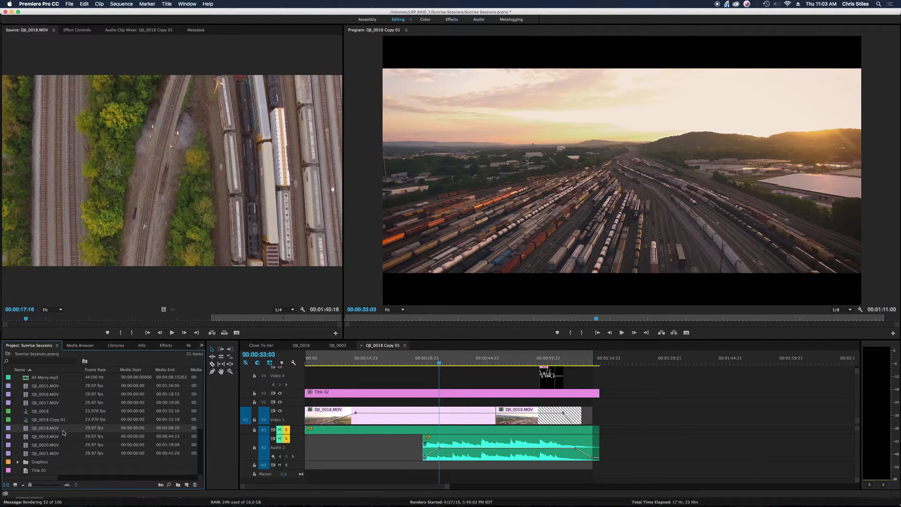
pyautogui.moveTo(65, 430)
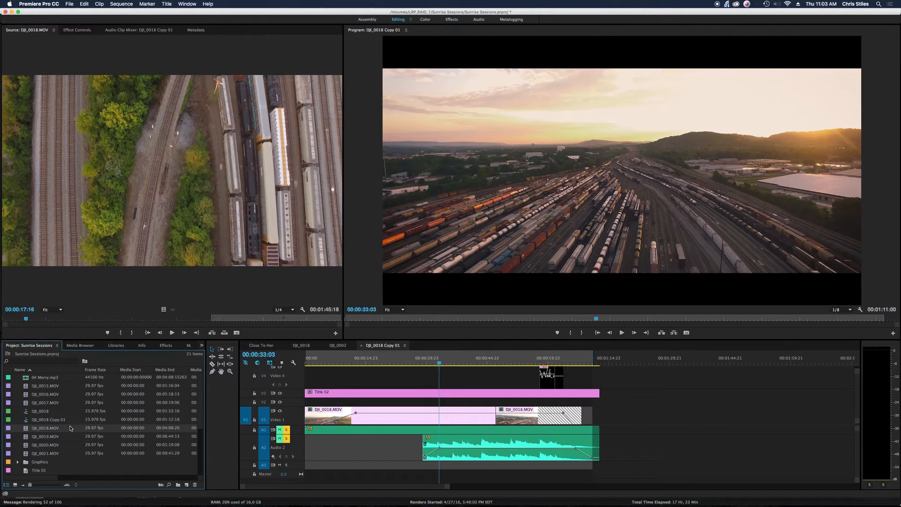
pyautogui.moveTo(68, 428)
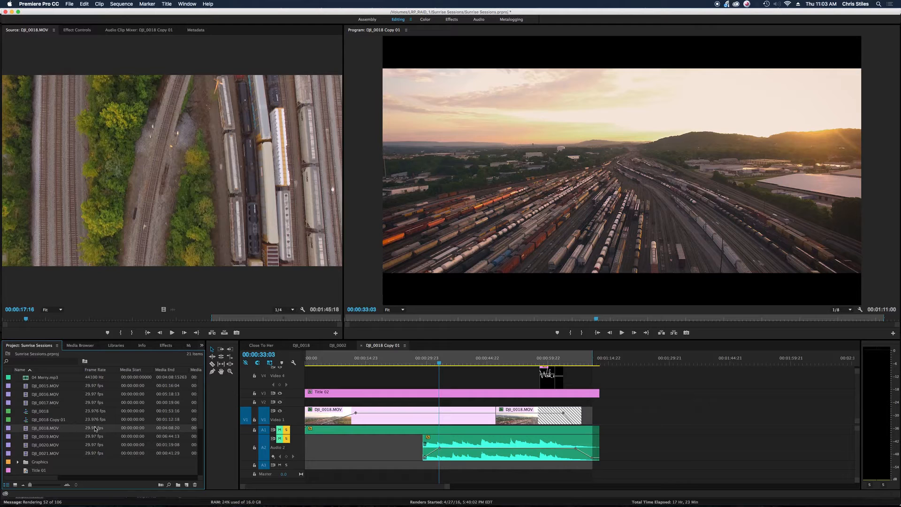
pyautogui.moveTo(95, 428)
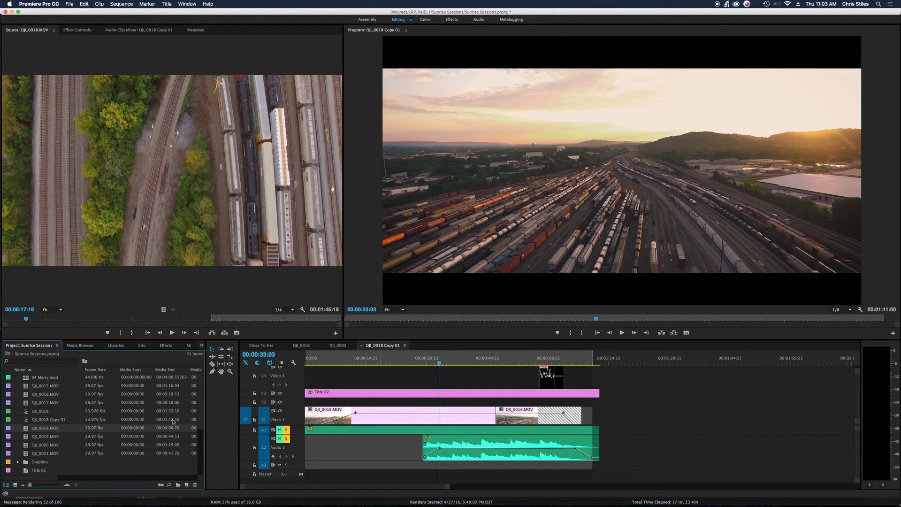
pyautogui.moveTo(138, 402)
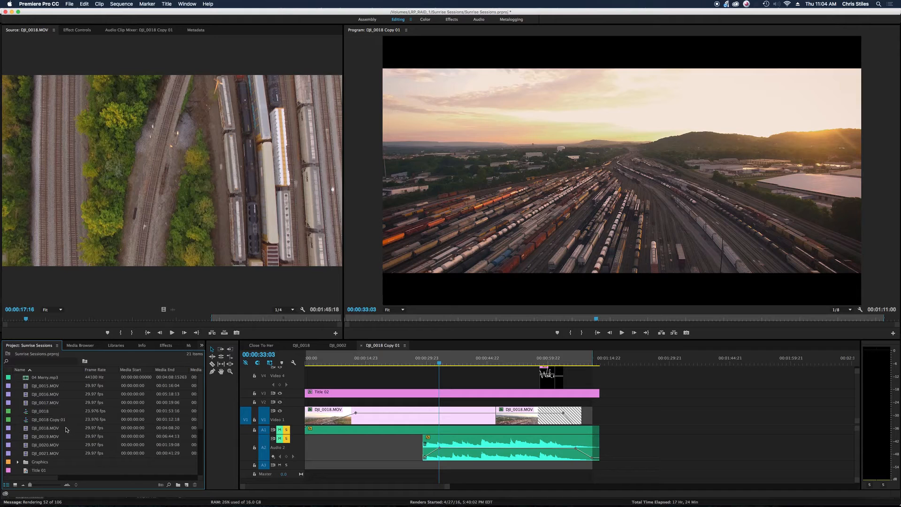
# Step: Reinterpret the drone clip to assume 23.976 fps instead of the file's 29.97 fps and confirm
pyautogui.click(46, 428)
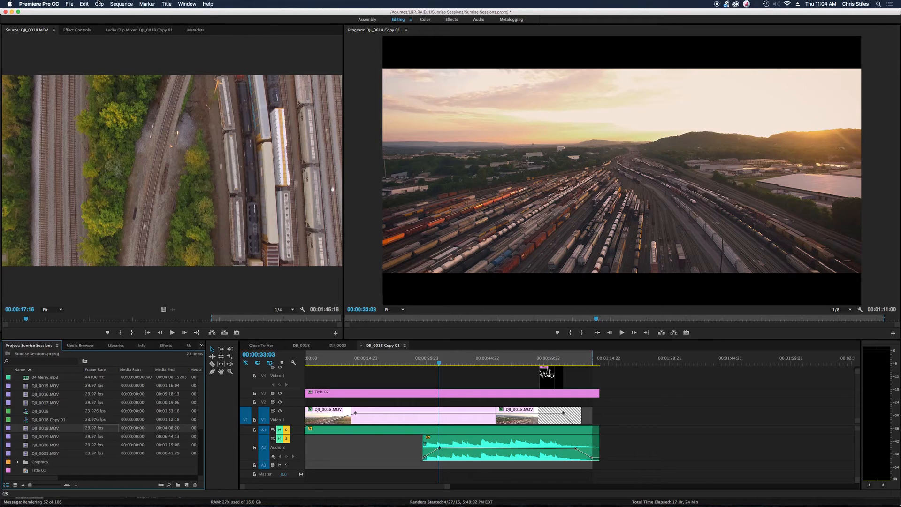
pyautogui.click(99, 3)
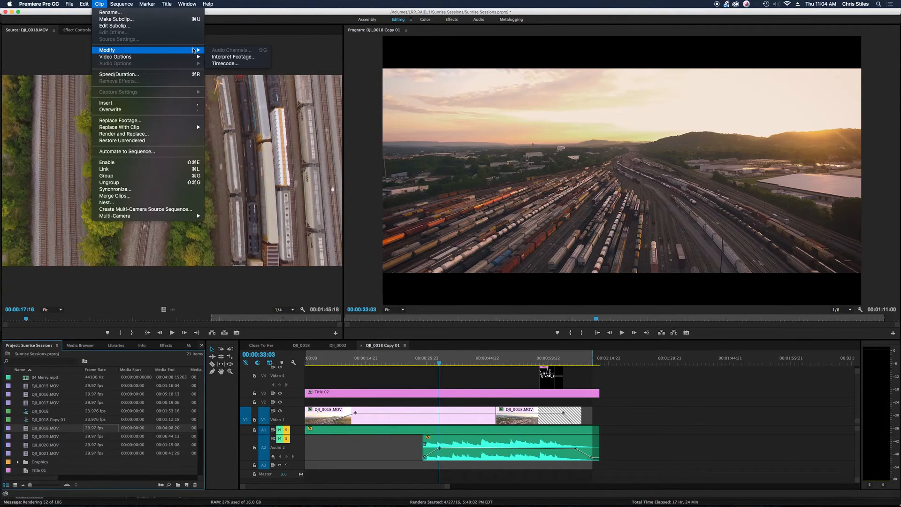
pyautogui.click(233, 56)
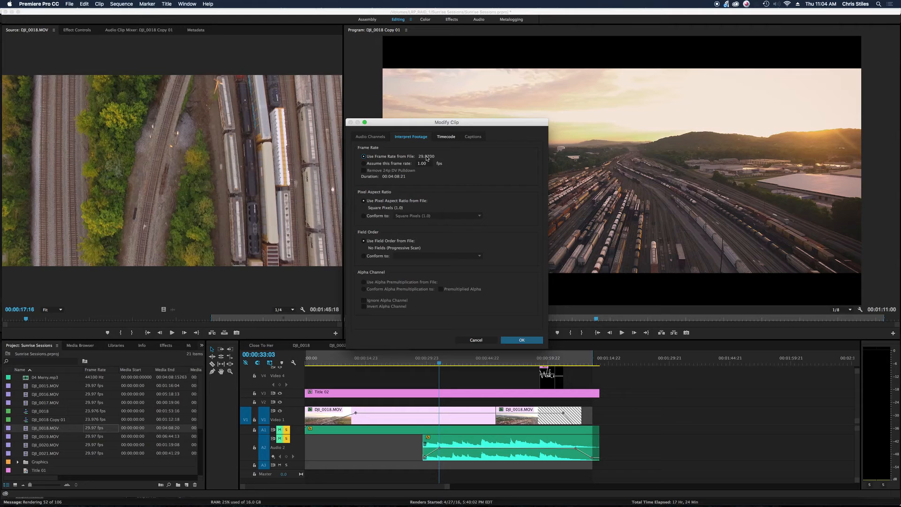
pyautogui.moveTo(378, 166)
pyautogui.write('23.976')
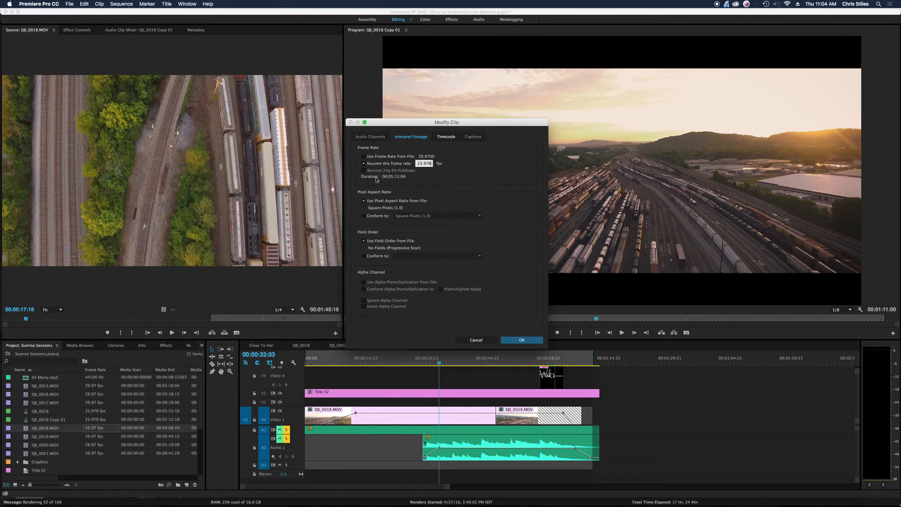
pyautogui.moveTo(362, 167)
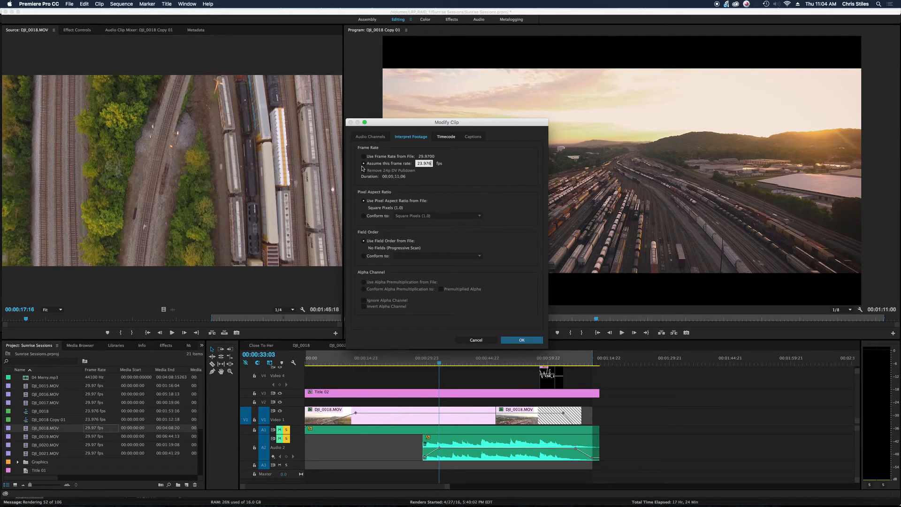
pyautogui.click(362, 157)
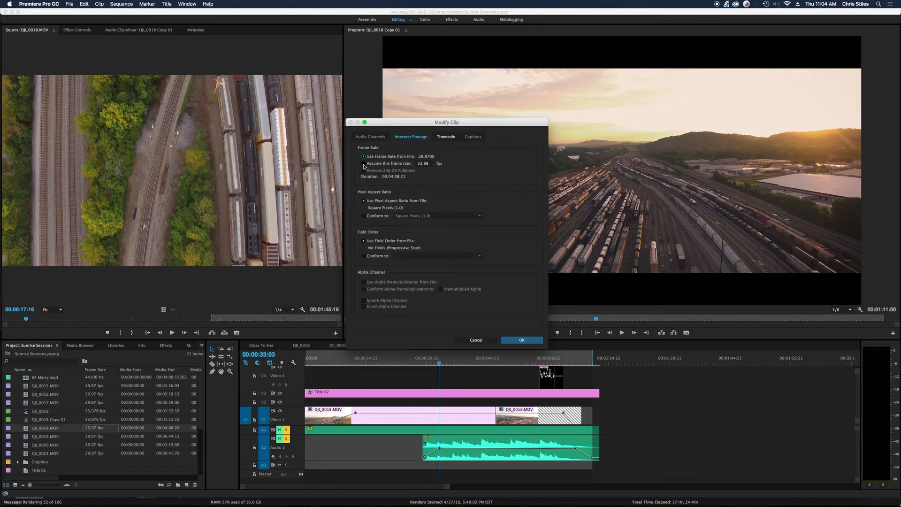
pyautogui.click(362, 163)
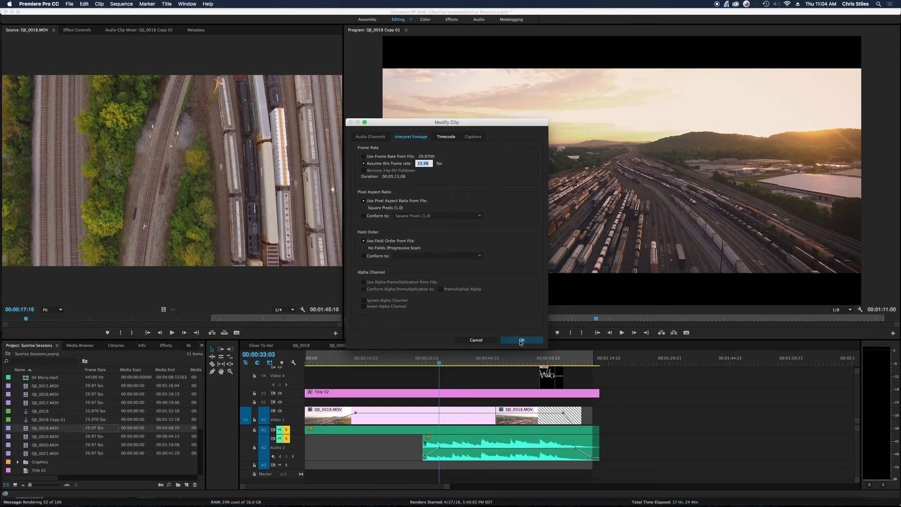
pyautogui.click(520, 340)
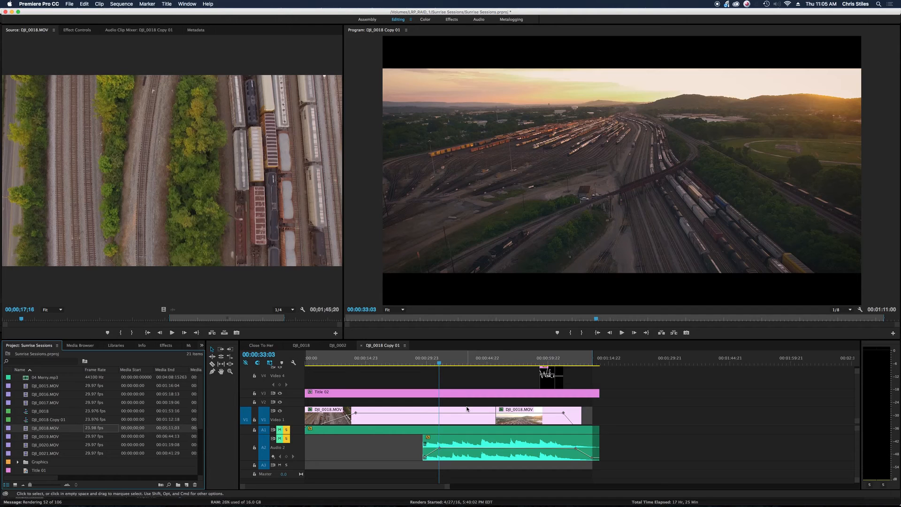
# Step: Select the retimed drone clip in the sequence to preview its slow-motion playback
pyautogui.click(435, 363)
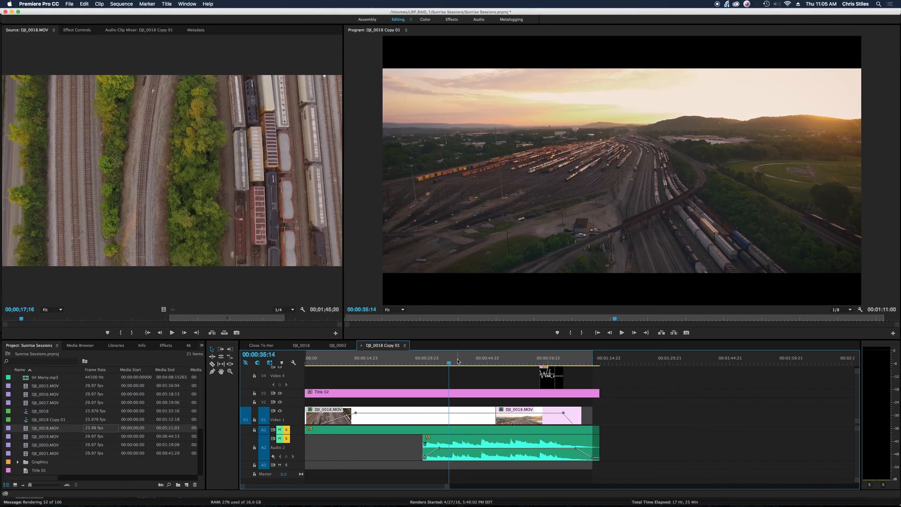
pyautogui.moveTo(679, 368)
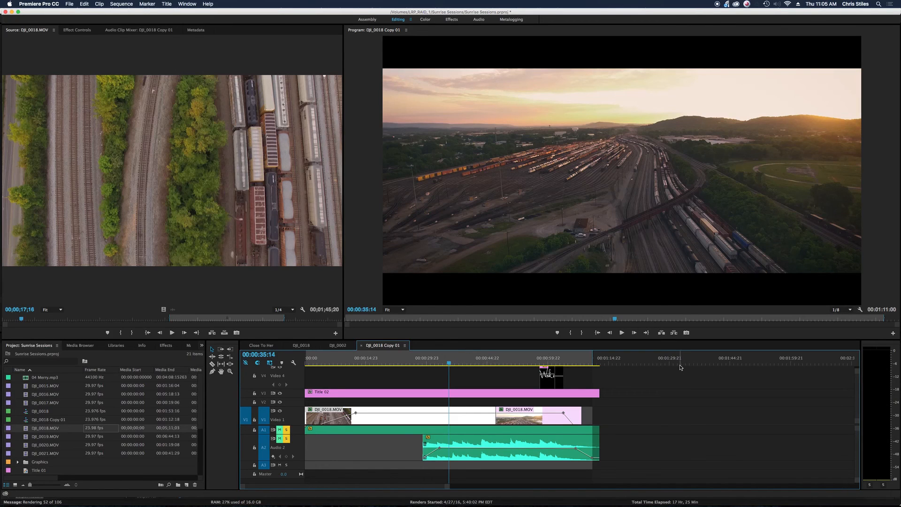
pyautogui.moveTo(568, 179)
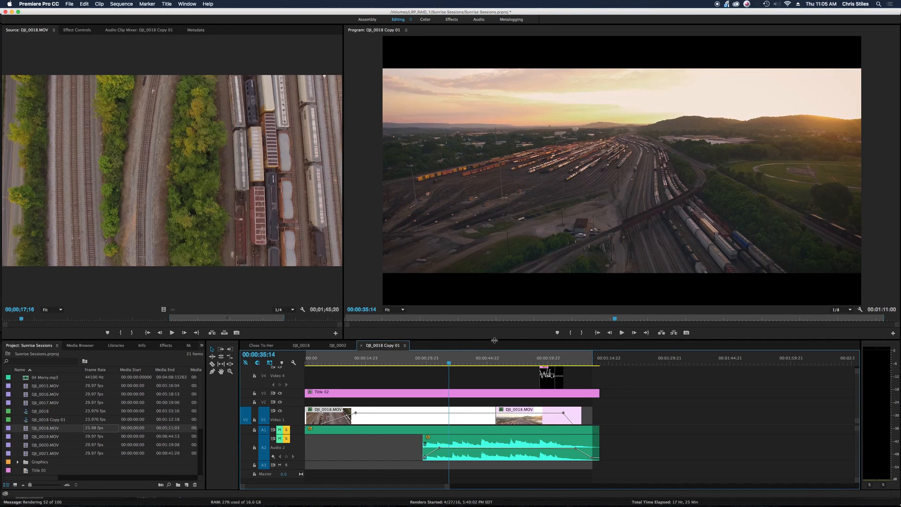
pyautogui.moveTo(490, 338)
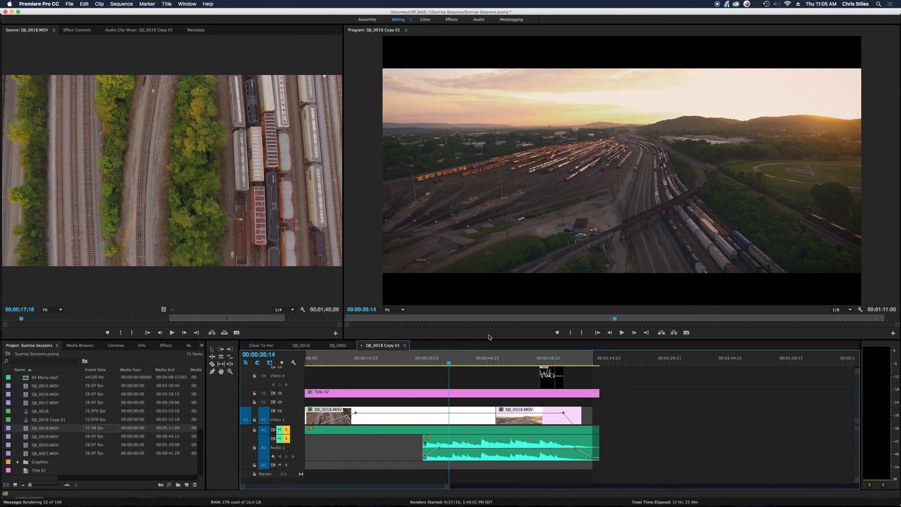
pyautogui.moveTo(424, 187)
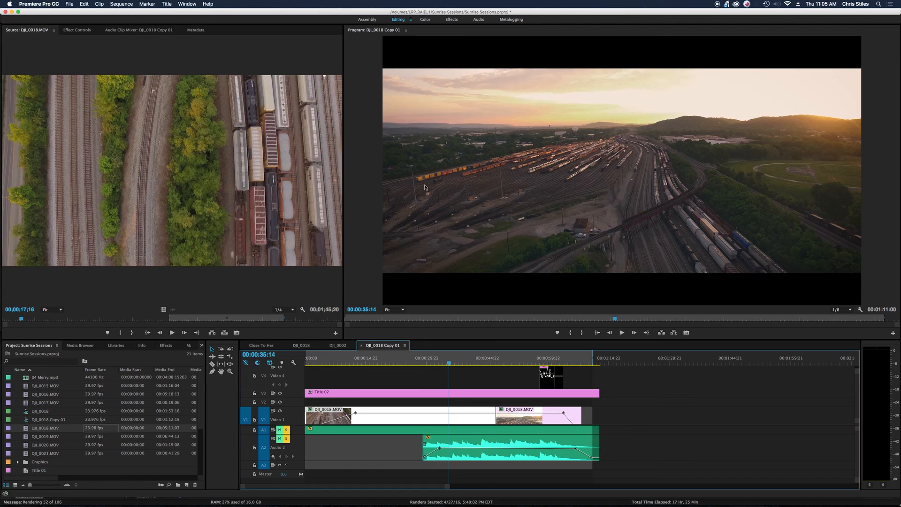
pyautogui.moveTo(344, 203)
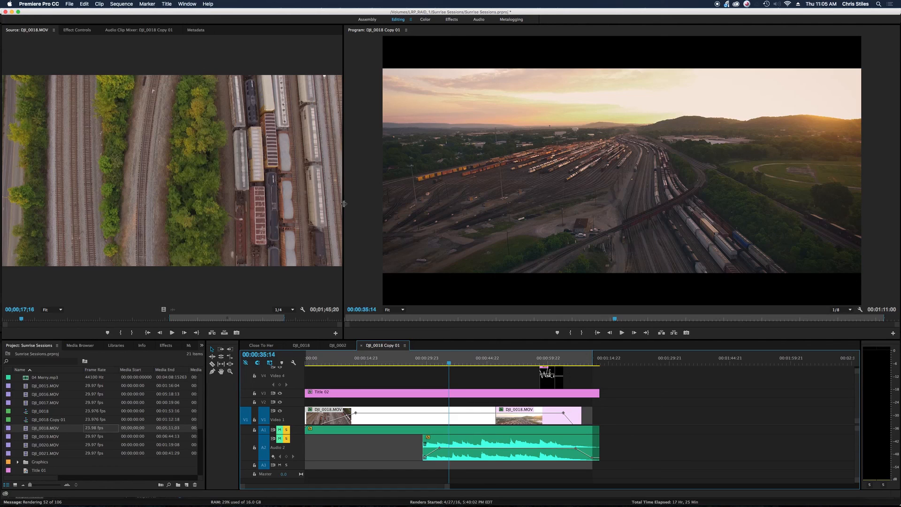